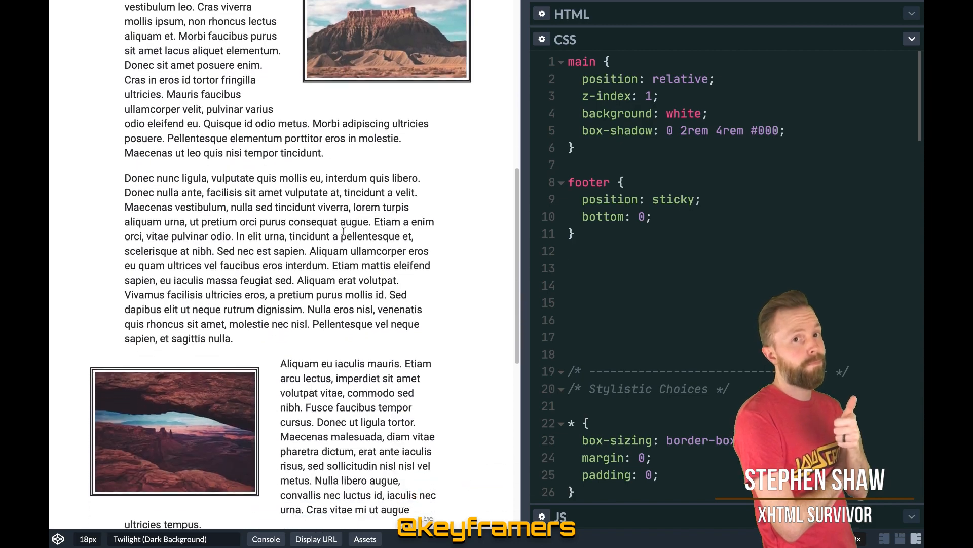
Step: Scroll The Markup homepage down past the latest articles to its dark footer
{"action": "scroll", "scroll_direction": "down", "scroll_amount": 3}
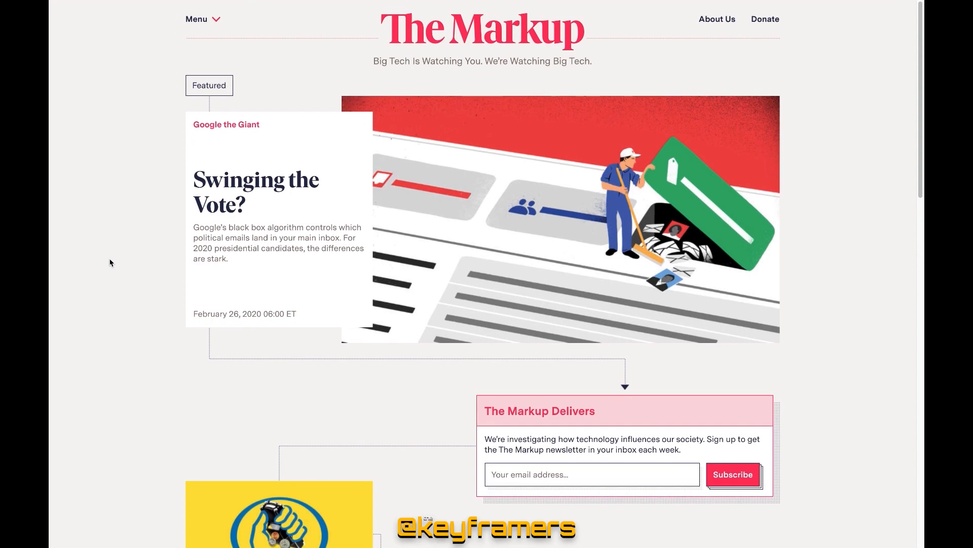
{"action": "mouse_move", "coordinate": [647, 468]}
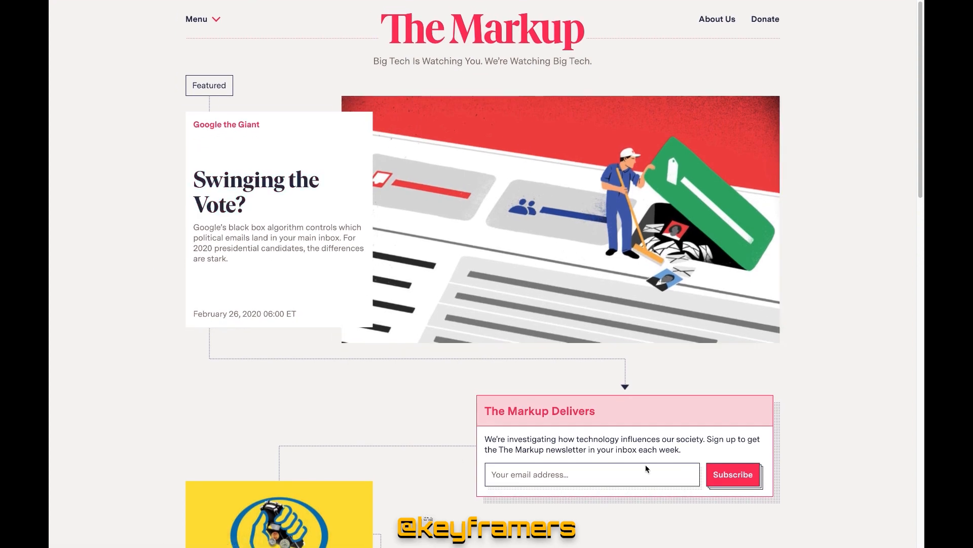
{"action": "scroll", "scroll_direction": "down", "scroll_amount": 3}
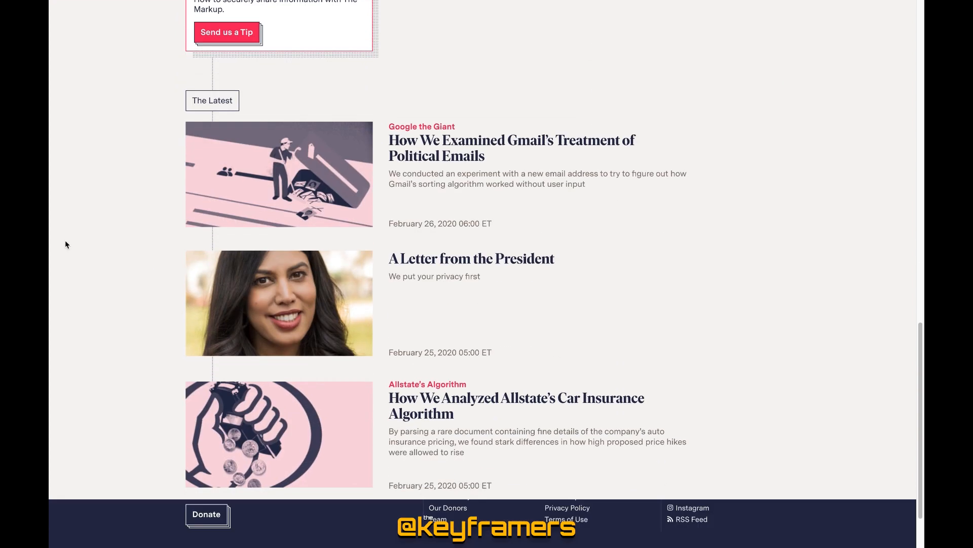
{"action": "scroll", "scroll_direction": "down", "scroll_amount": 3}
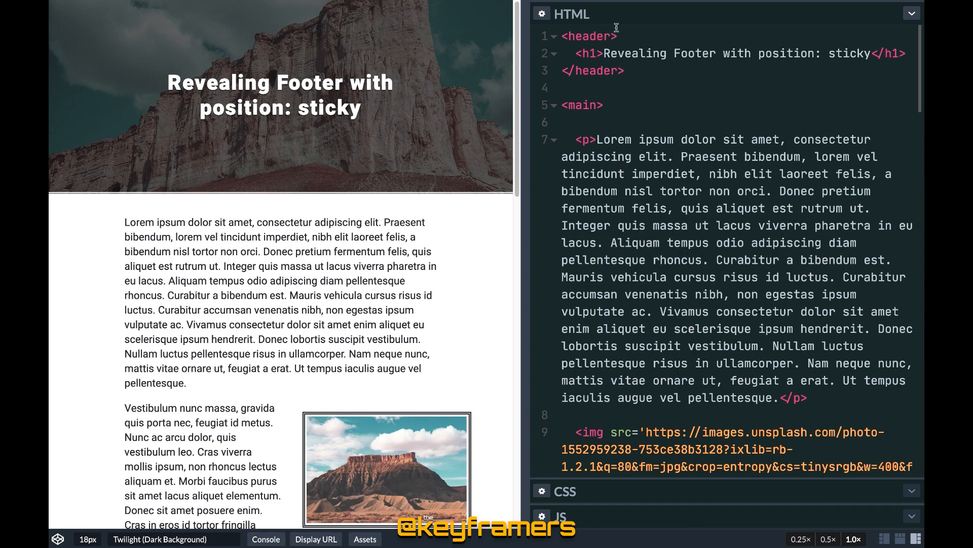
{"action": "mouse_move", "coordinate": [366, 250]}
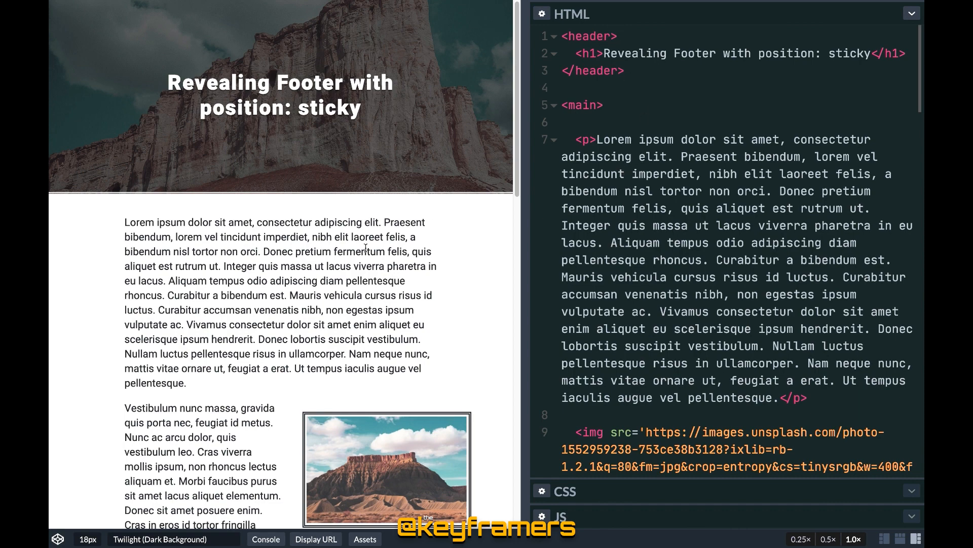
Step: Scroll the Revealing Footer preview to its end so the keyframe.rs footer shows below the article
{"action": "scroll", "scroll_direction": "down", "scroll_amount": 3}
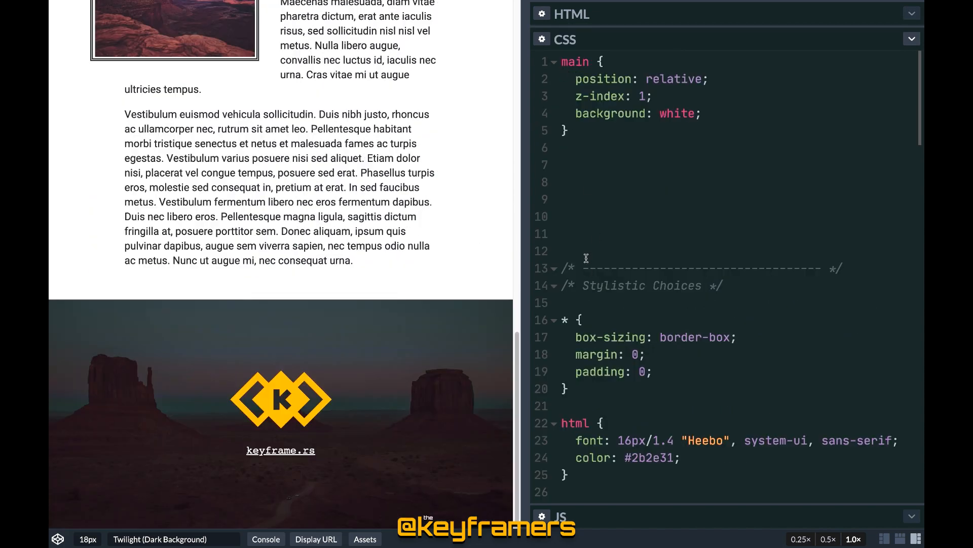
{"action": "scroll", "scroll_direction": "down", "scroll_amount": 3}
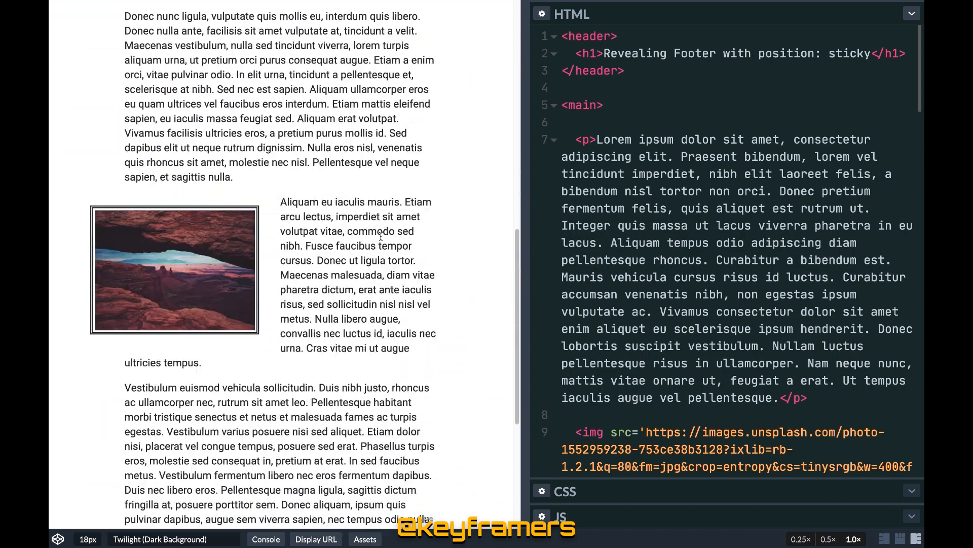
{"action": "scroll", "scroll_direction": "down", "scroll_amount": 3}
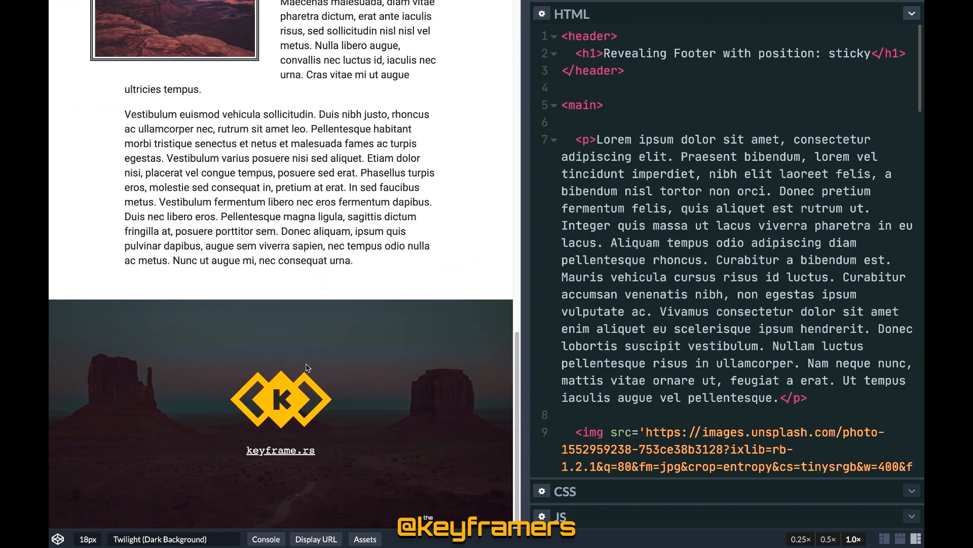
{"action": "mouse_move", "coordinate": [312, 227]}
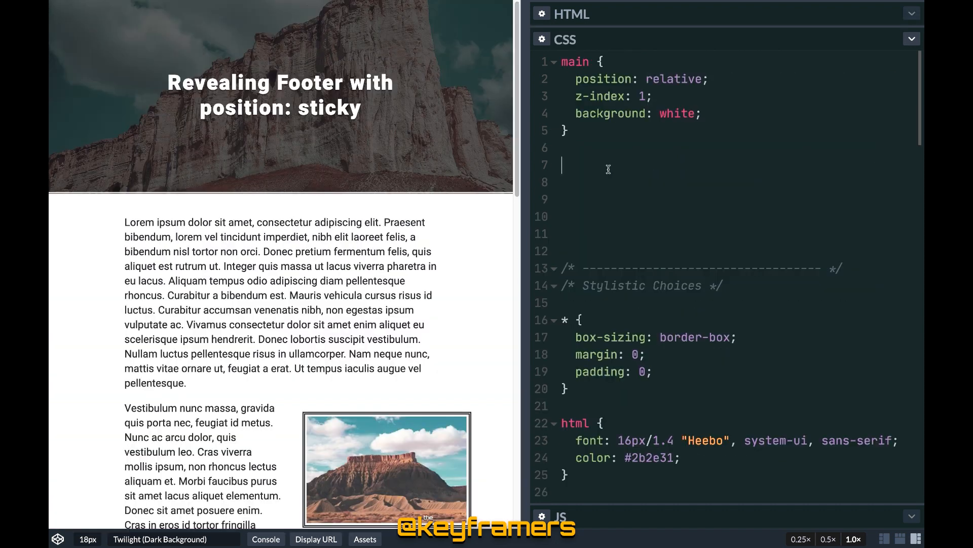
{"action": "mouse_move", "coordinate": [618, 114]}
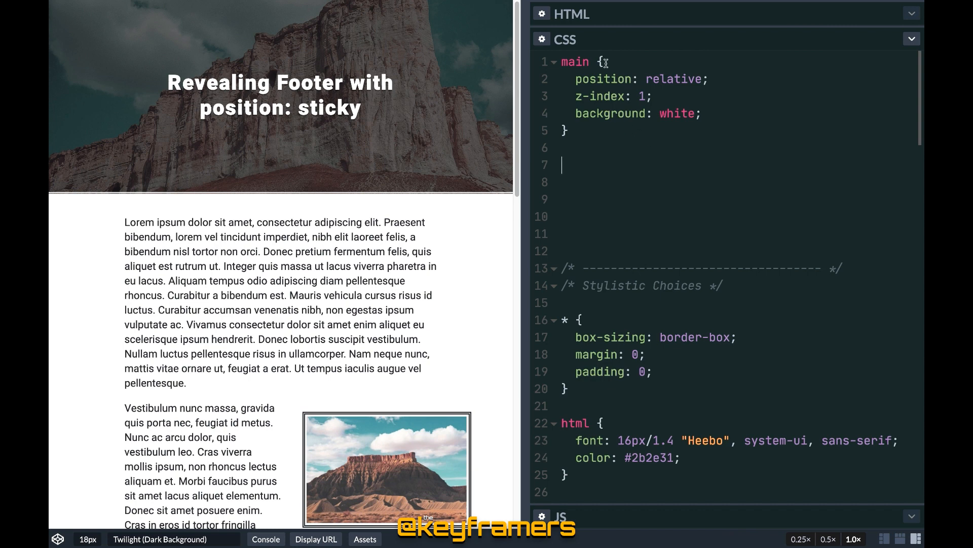
{"action": "mouse_move", "coordinate": [599, 97]}
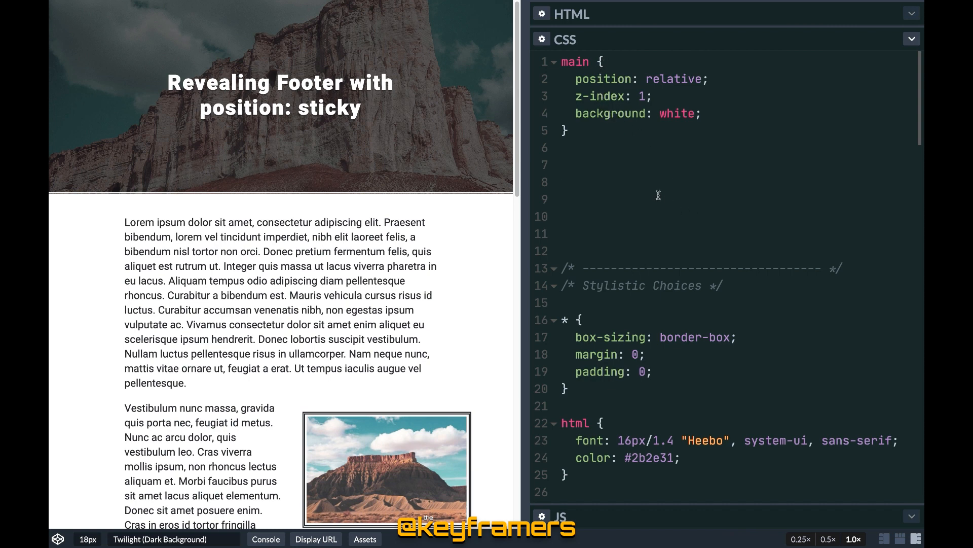
{"action": "mouse_move", "coordinate": [446, 322]}
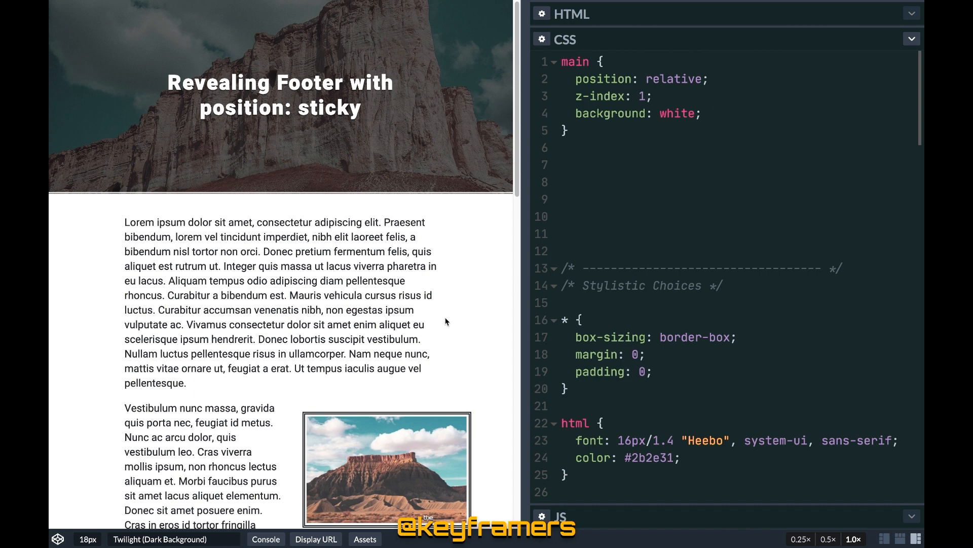
Step: Add a footer rule with position: sticky and bottom: 0, then scroll the preview to check it
{"action": "left_click", "coordinate": [568, 165]}
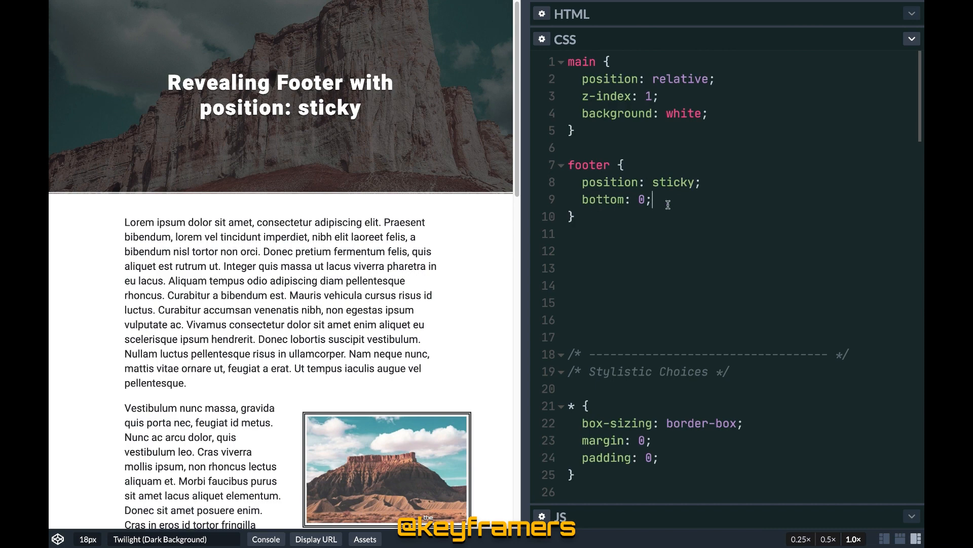
{"action": "scroll", "scroll_direction": "down", "scroll_amount": 3}
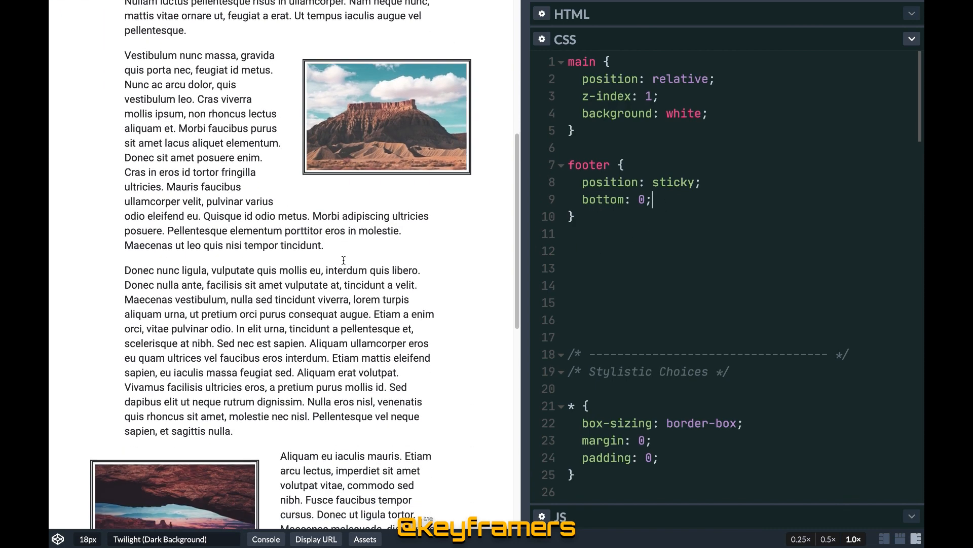
{"action": "scroll", "scroll_direction": "down", "scroll_amount": 3}
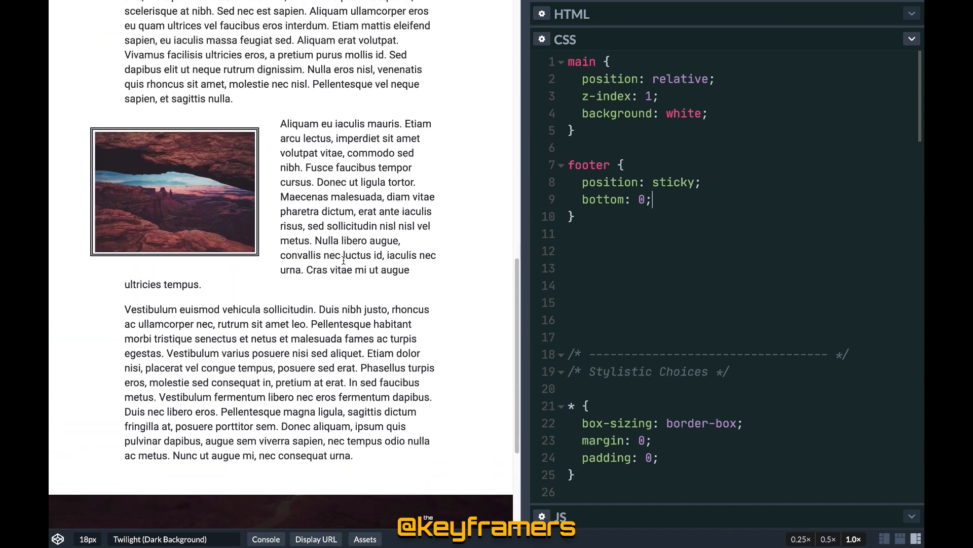
{"action": "scroll", "scroll_direction": "down", "scroll_amount": 3}
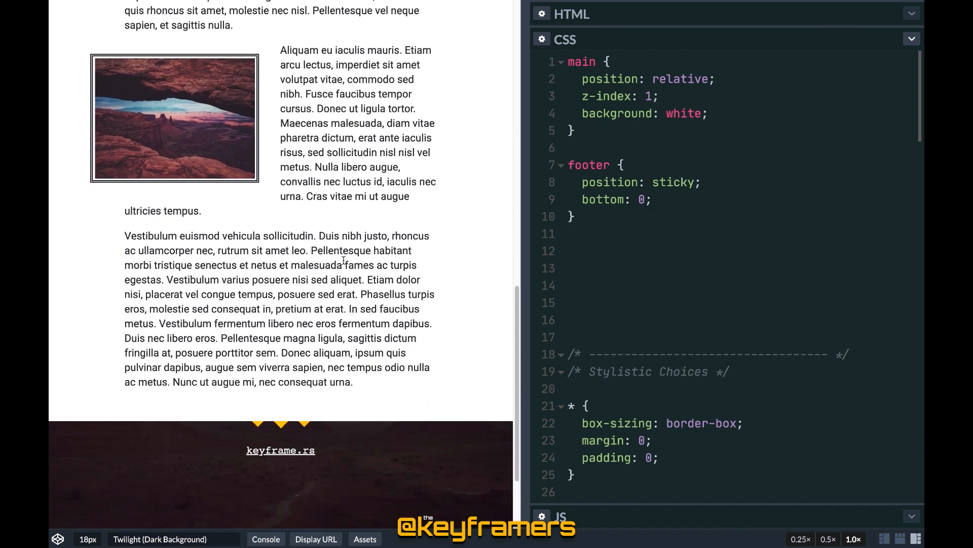
Step: Give main a box-shadow of 0 2rem 4rem #000 and scroll to see the footer revealed beneath it
{"action": "type", "text": "box-shadow: 0 2rem 4rem #000;"}
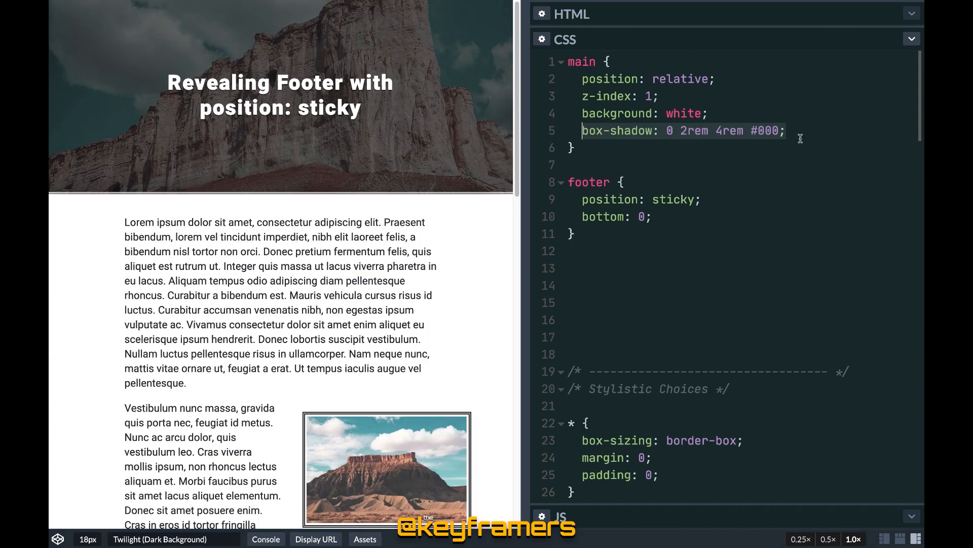
{"action": "scroll", "scroll_direction": "down", "scroll_amount": 3}
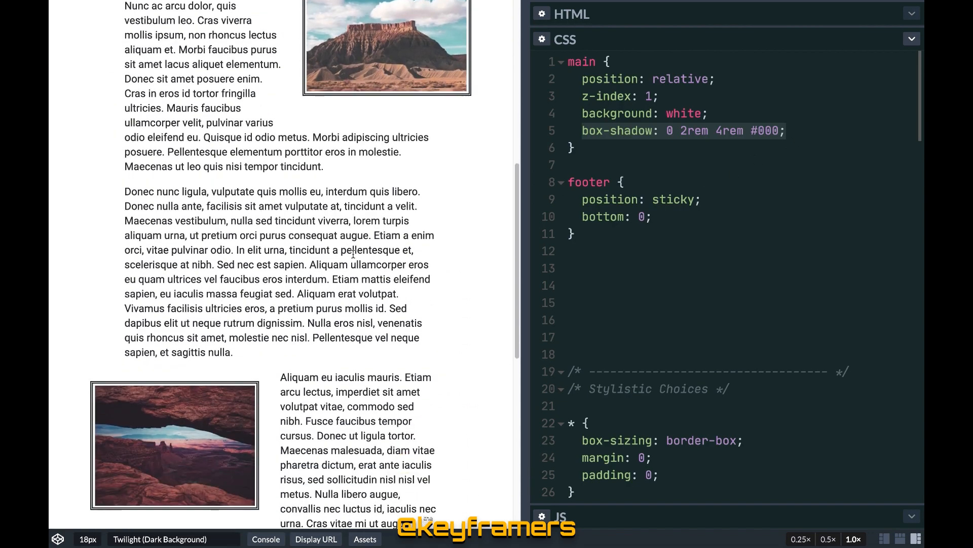
{"action": "scroll", "scroll_direction": "down", "scroll_amount": 3}
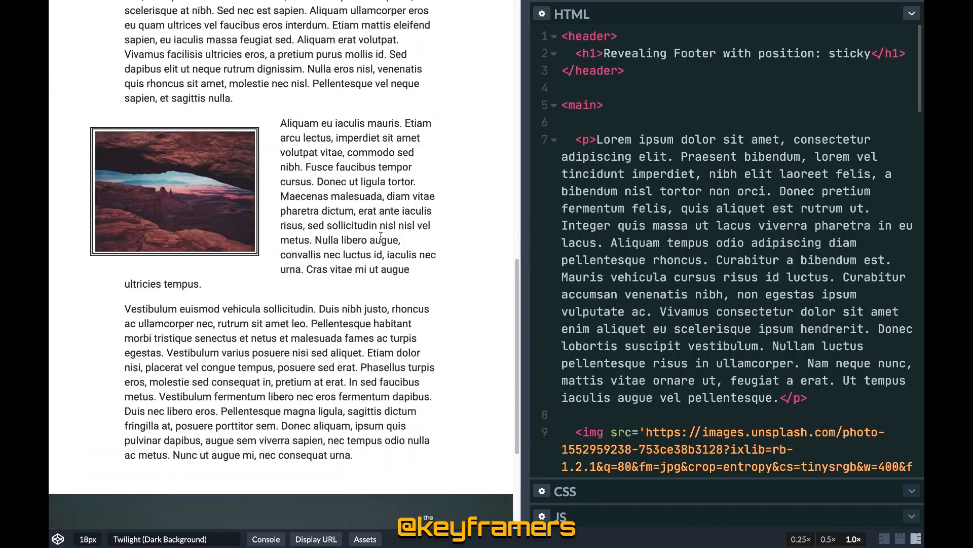
{"action": "scroll", "scroll_direction": "down", "scroll_amount": 3}
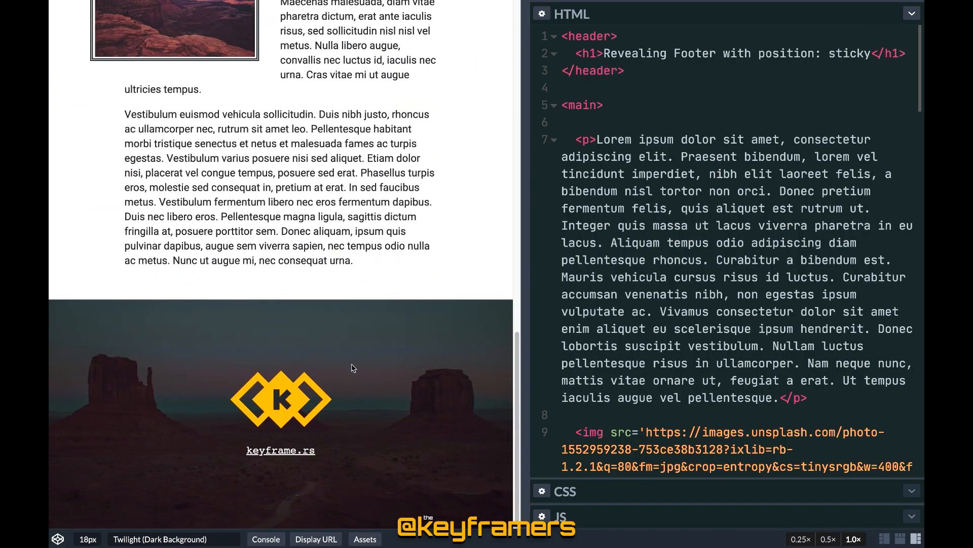
{"action": "mouse_move", "coordinate": [325, 209]}
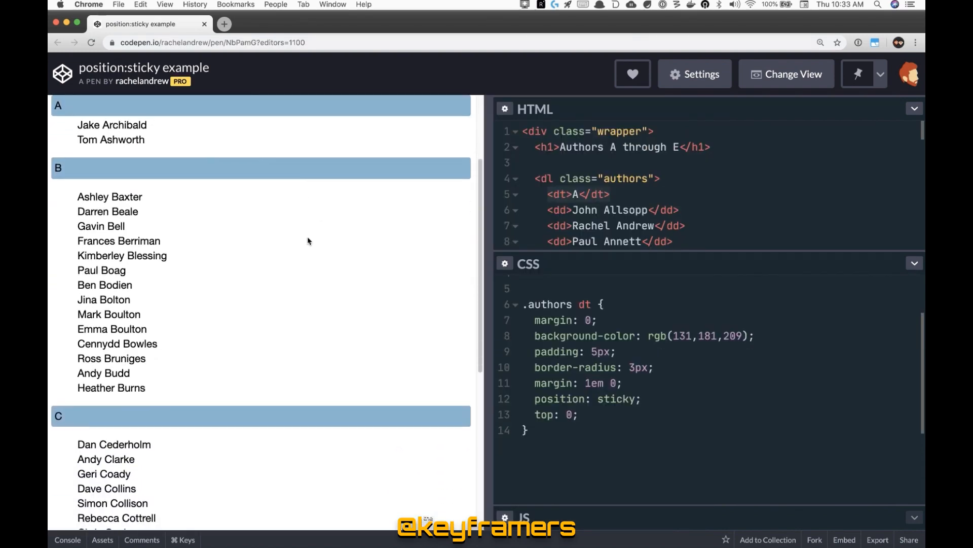
Step: Scroll the position:sticky example's author list to watch the letter headings stick
{"action": "scroll", "scroll_direction": "down", "scroll_amount": 3}
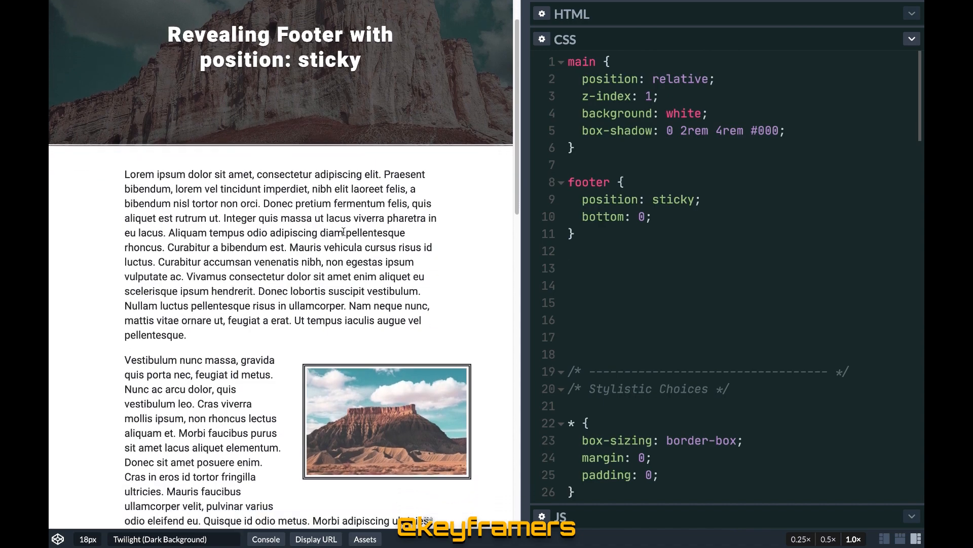
Step: Scroll Ethan Marcotte's portfolio through its layered sections down to the footer
{"action": "scroll", "scroll_direction": "down", "scroll_amount": 3}
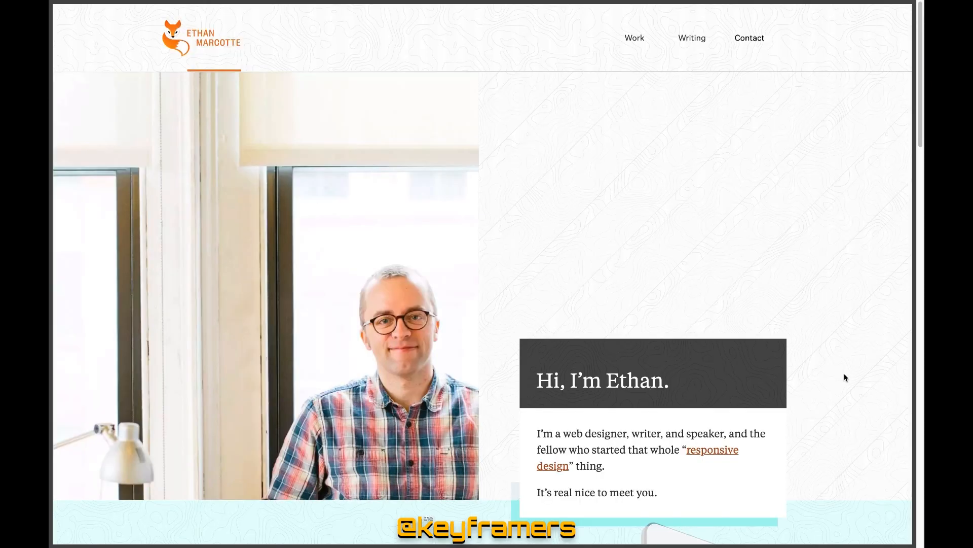
{"action": "scroll", "scroll_direction": "down", "scroll_amount": 3}
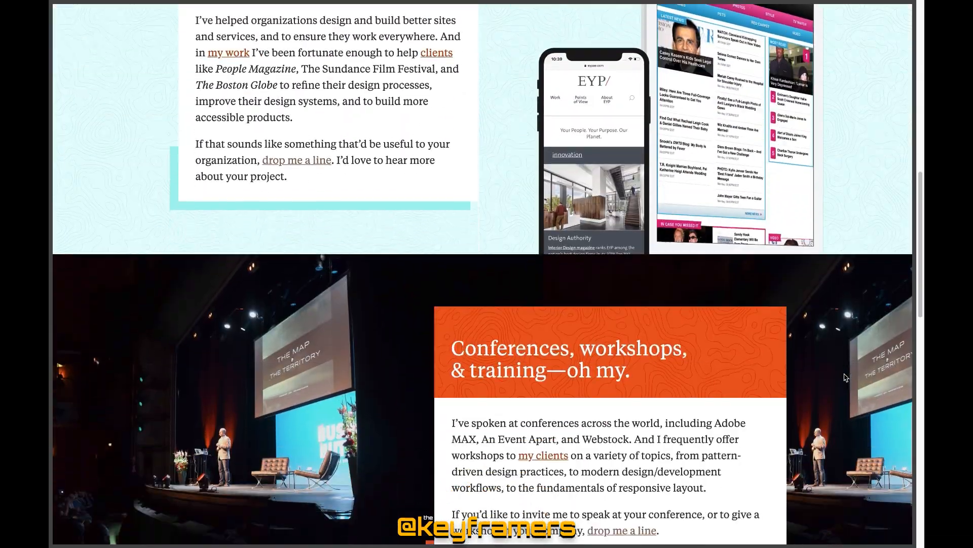
{"action": "scroll", "scroll_direction": "down", "scroll_amount": 3}
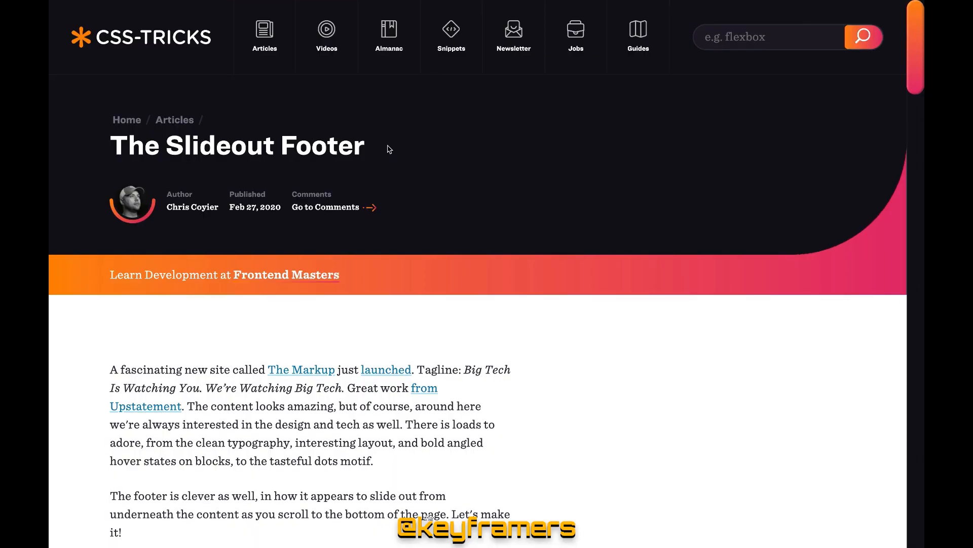
Step: Scroll The Slideout Footer article down through its 'Here's the trick' numbered explanation
{"action": "scroll", "scroll_direction": "down", "scroll_amount": 3}
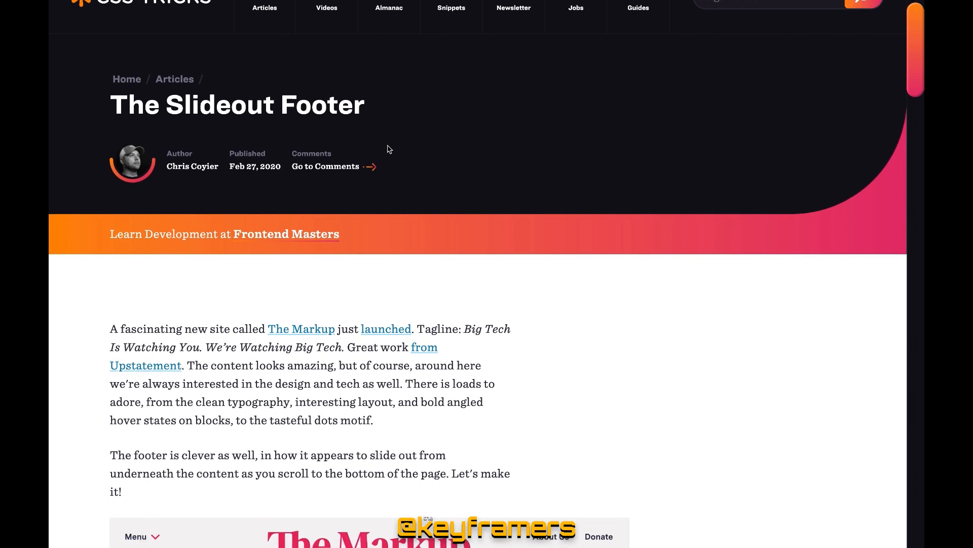
{"action": "scroll", "scroll_direction": "down", "scroll_amount": 3}
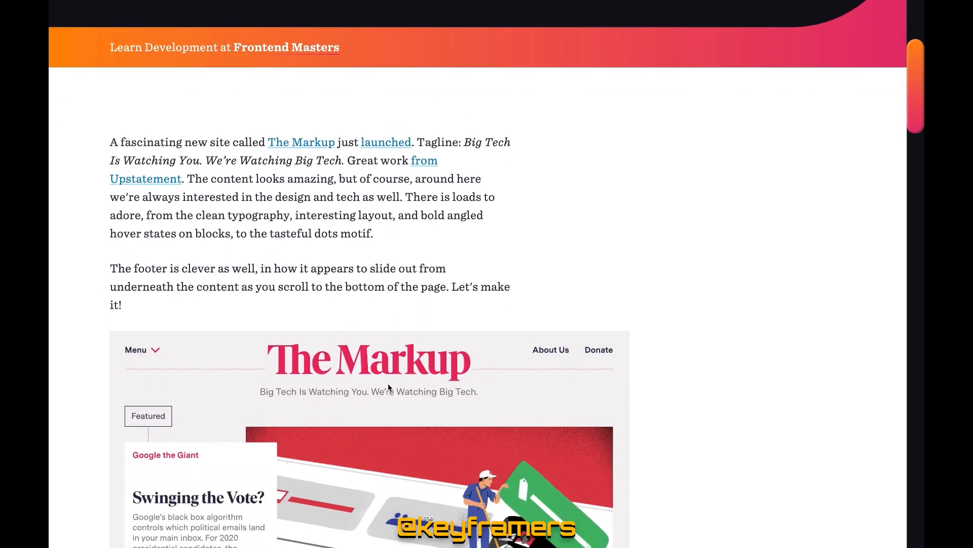
{"action": "scroll", "scroll_direction": "down", "scroll_amount": 3}
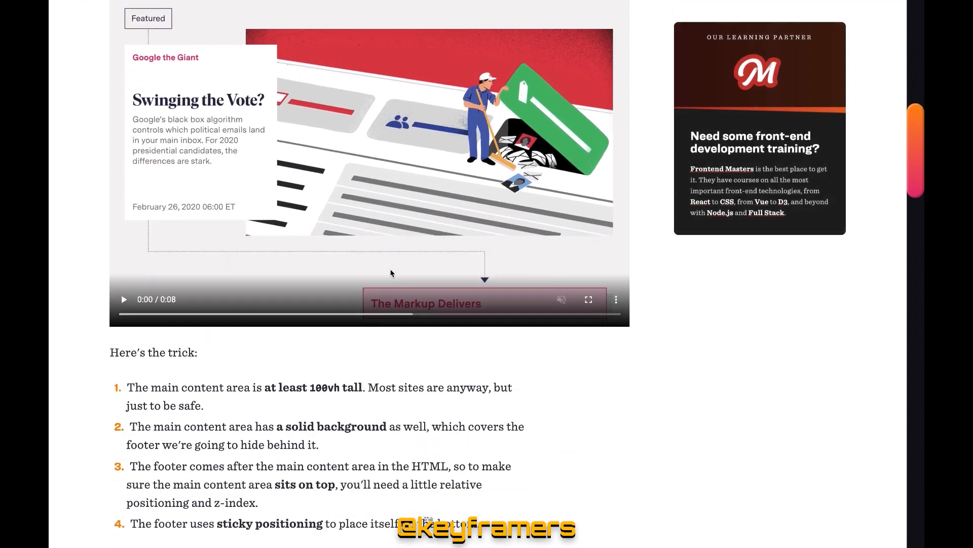
{"action": "scroll", "scroll_direction": "down", "scroll_amount": 3}
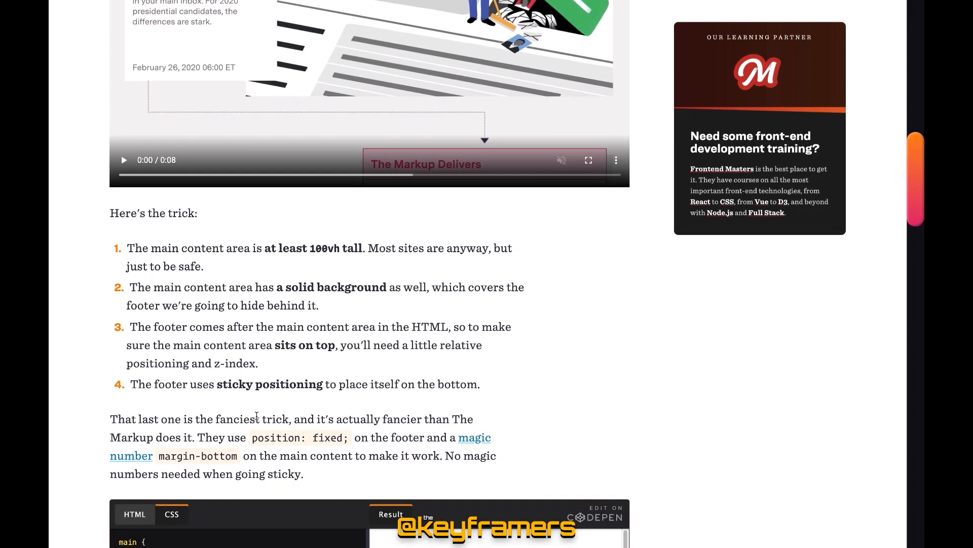
{"action": "mouse_move", "coordinate": [263, 381]}
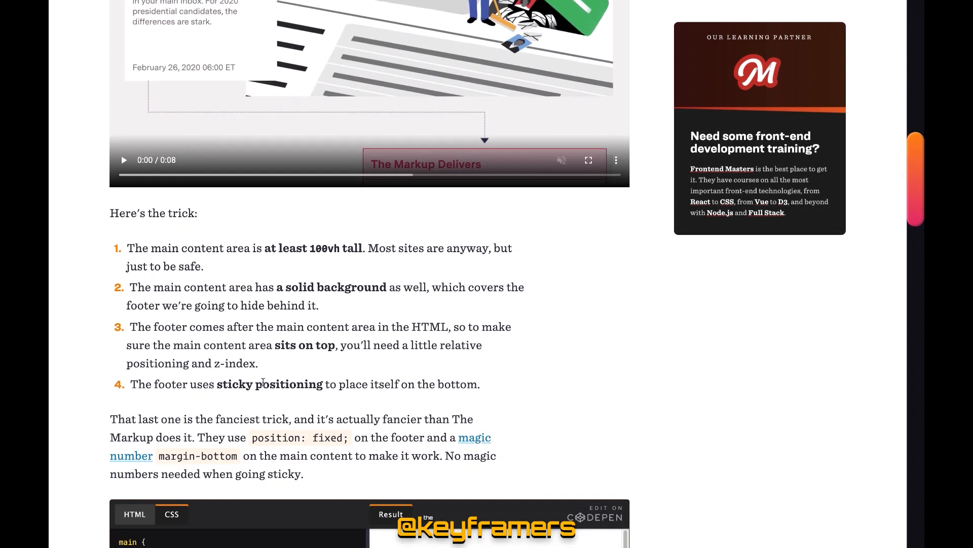
{"action": "scroll", "scroll_direction": "down", "scroll_amount": 3}
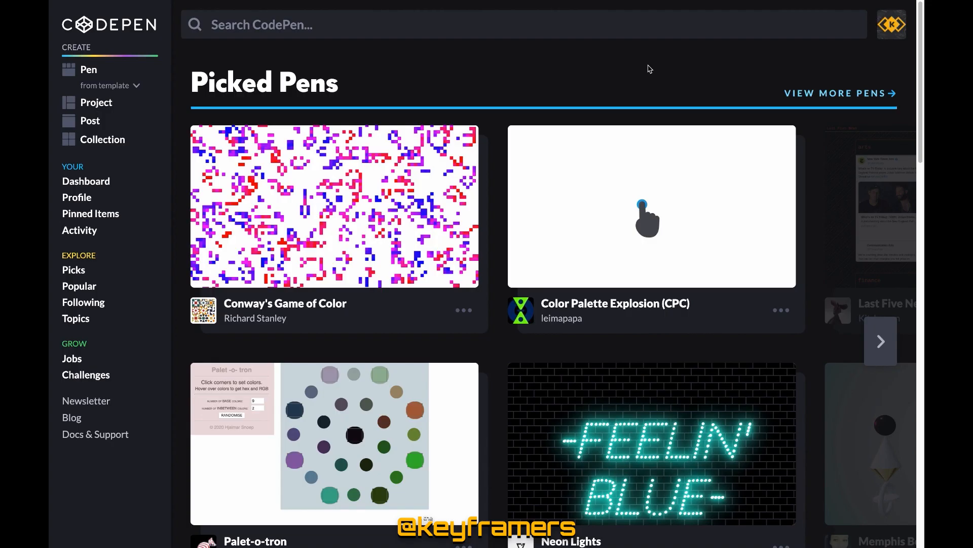
Step: Advance the Picked Pens carousel twice to show more featured pens
{"action": "left_click", "coordinate": [881, 341]}
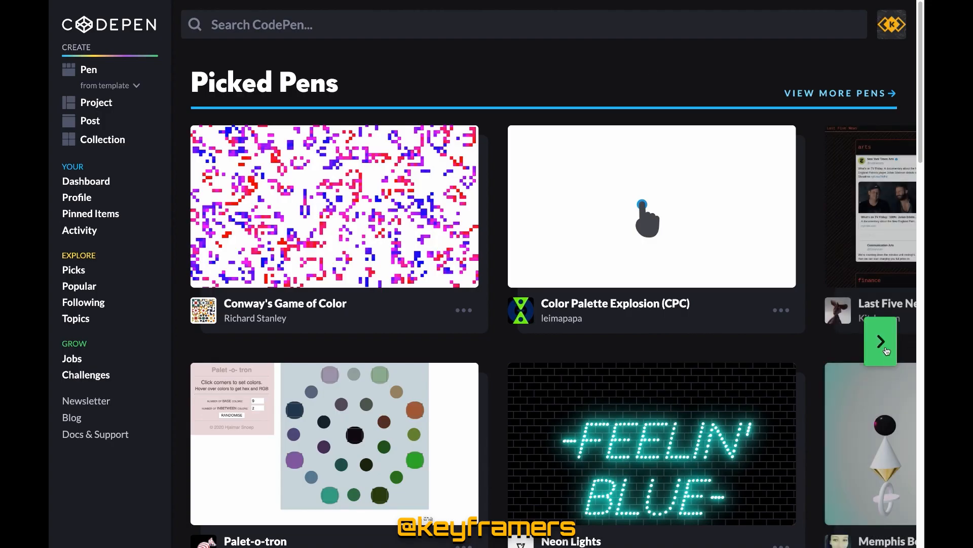
{"action": "left_click", "coordinate": [881, 341]}
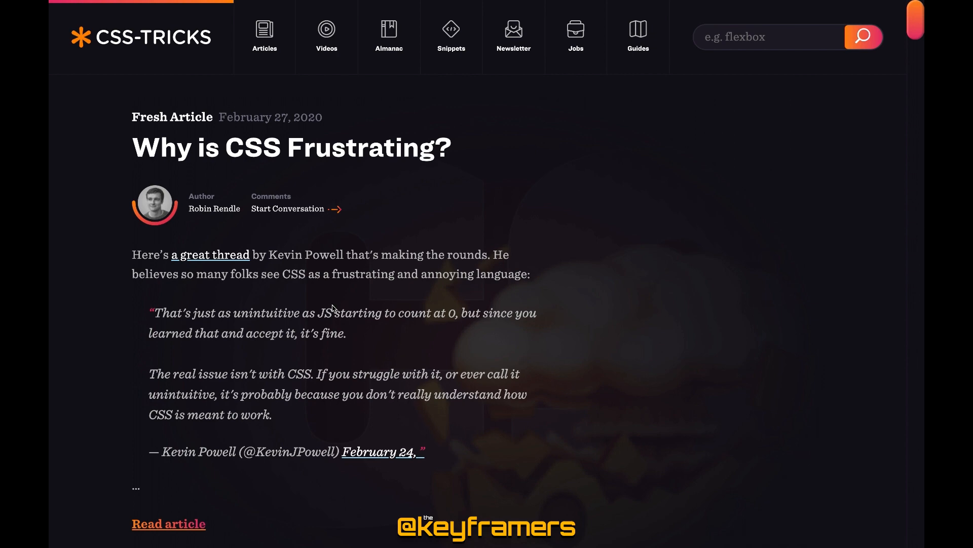
Step: Scroll the CSS-Tricks home page past 'Why is CSS Frustrating?' to the popular articles row
{"action": "scroll", "scroll_direction": "down", "scroll_amount": 3}
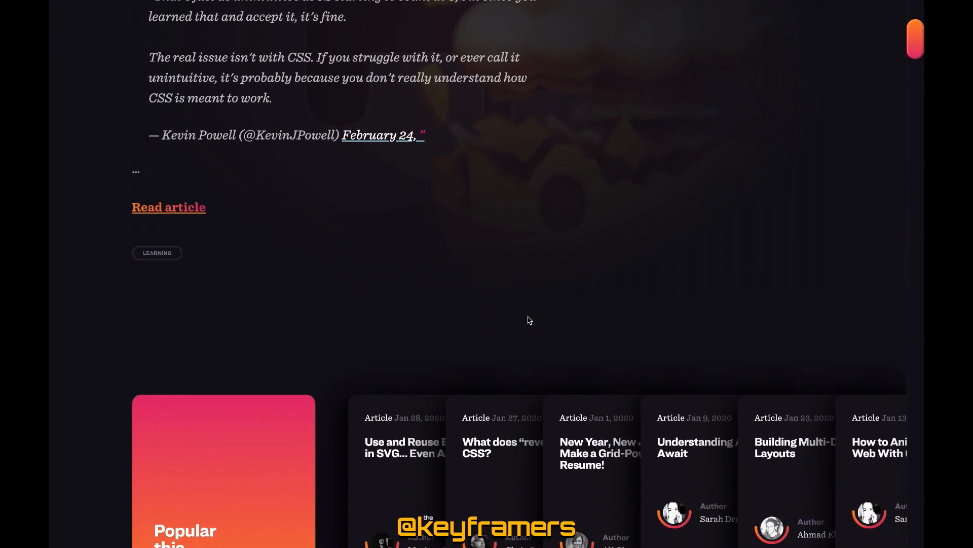
{"action": "scroll", "scroll_direction": "down", "scroll_amount": 3}
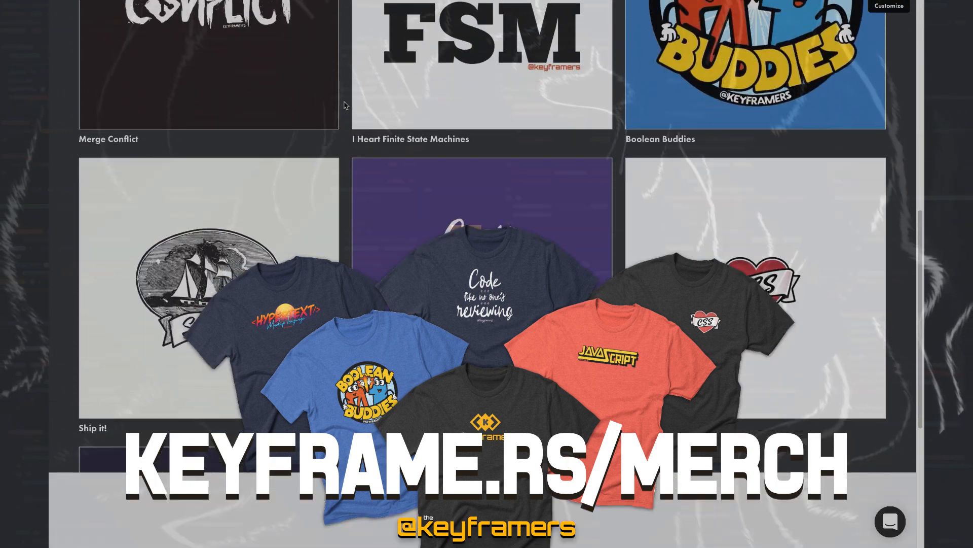
Step: Scroll the keyframe.rs merch product grid back up to the top of the store
{"action": "scroll", "scroll_direction": "up", "scroll_amount": 3}
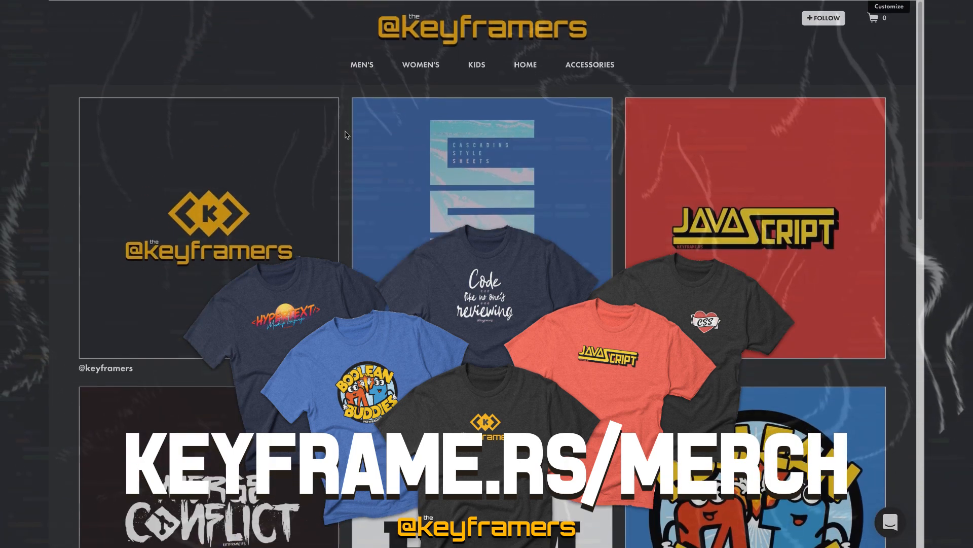